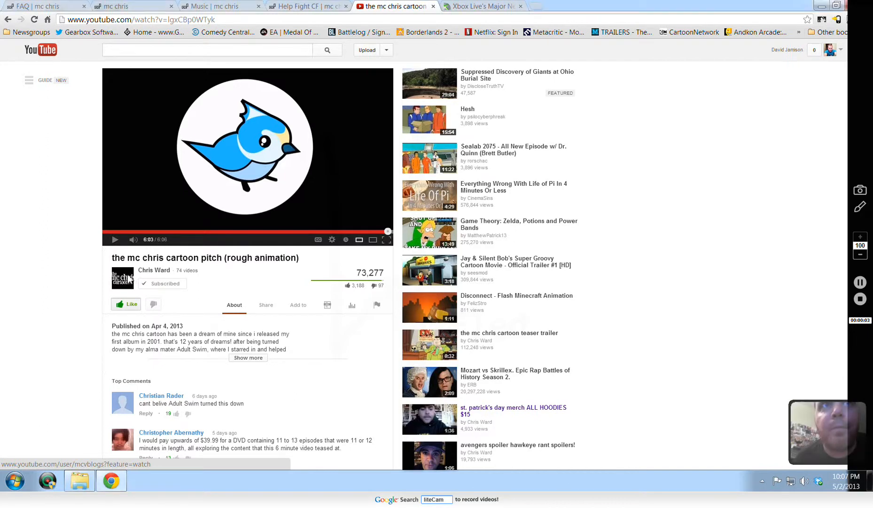
left_click(154, 270)
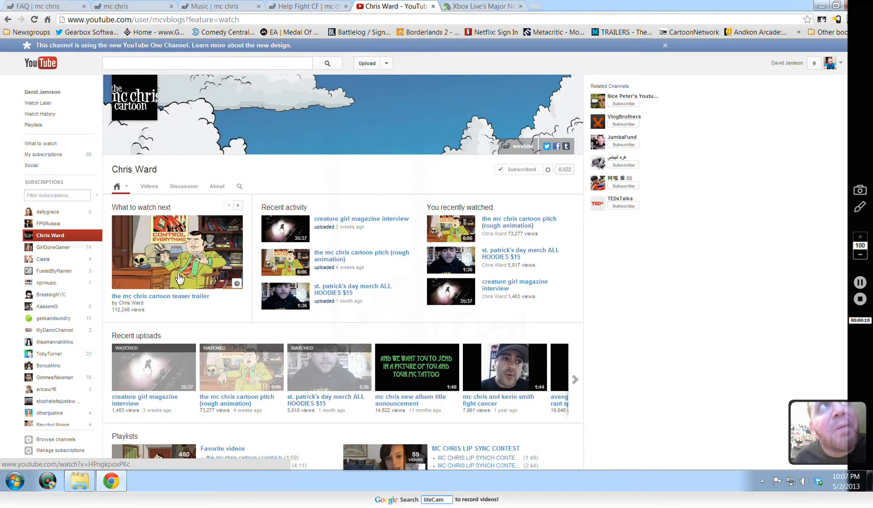
left_click(176, 251)
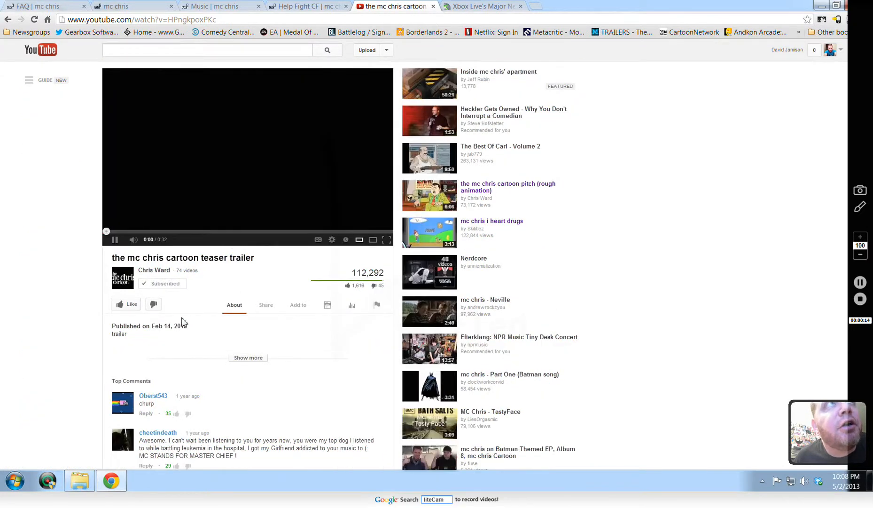
left_click(115, 239)
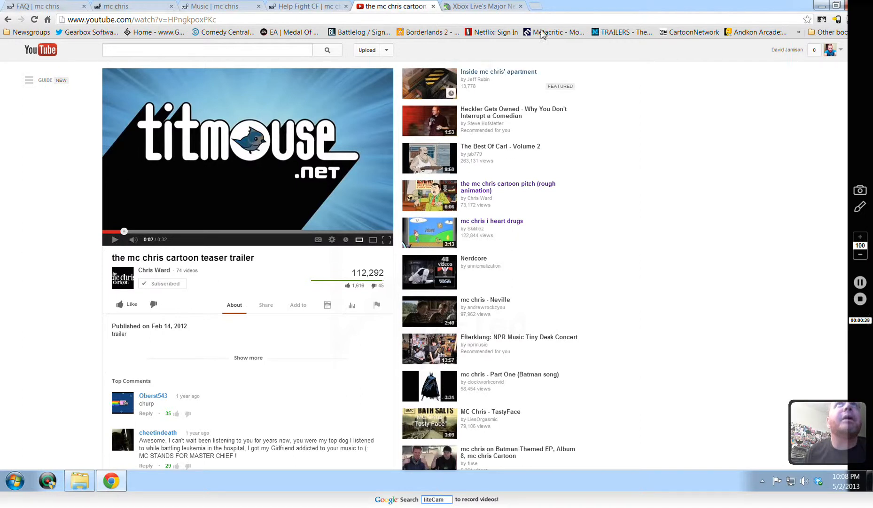
Visit the Major Nelson, Help Fight CF and mc chris music tabs, returning to Help Fight CF
left_click(481, 7)
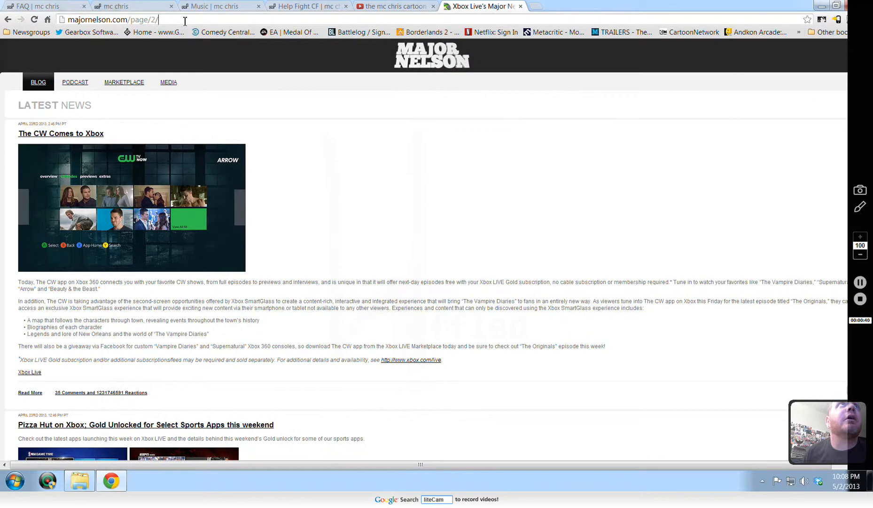
left_click(304, 7)
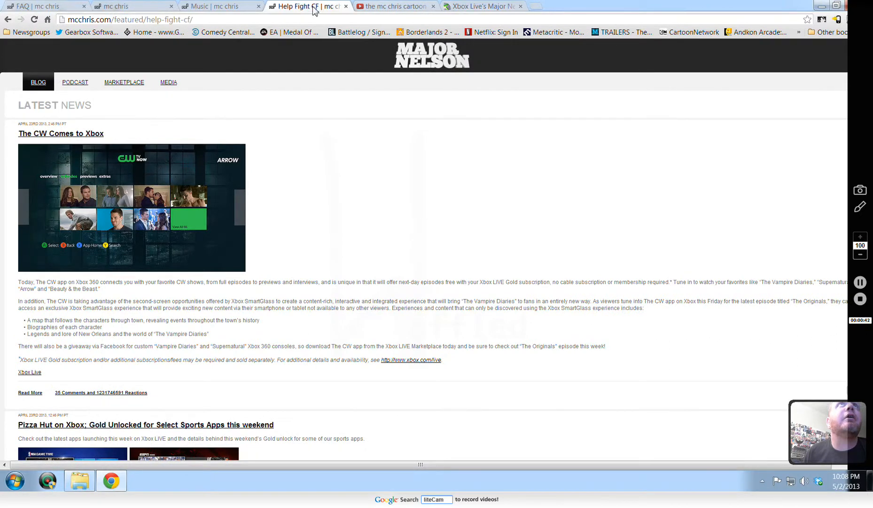
right_click(133, 19)
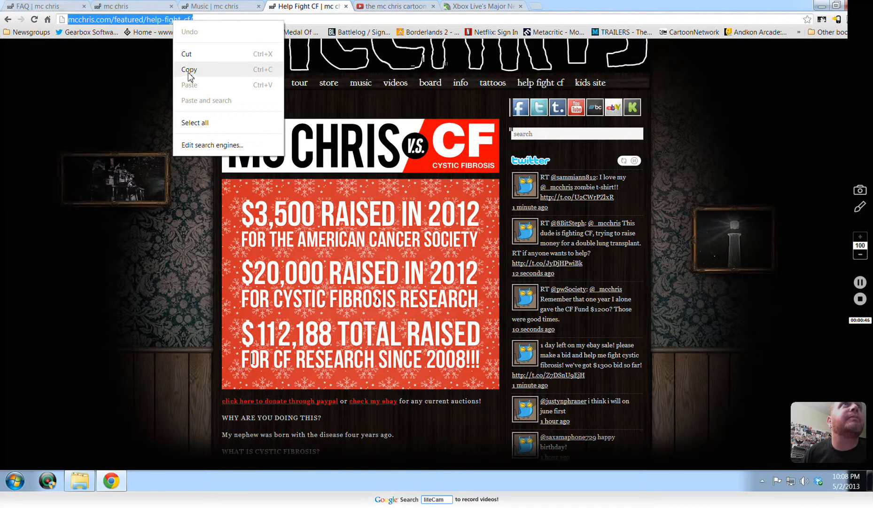
left_click(214, 7)
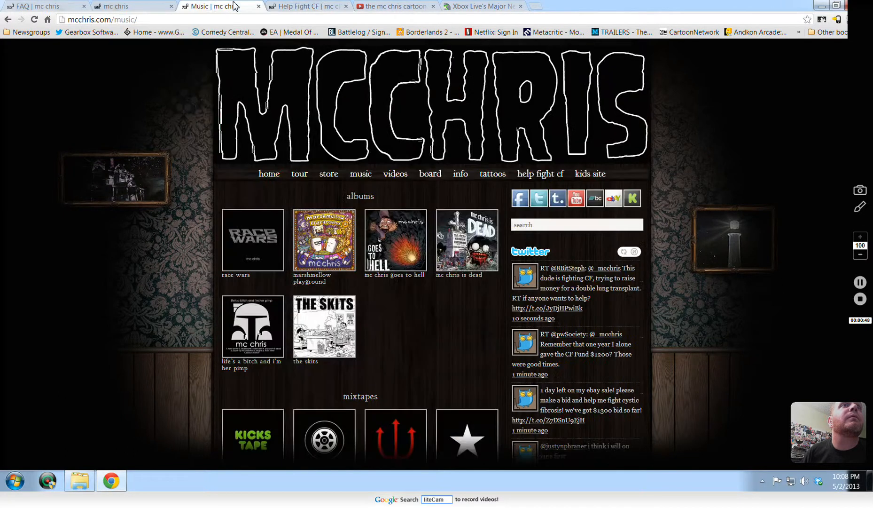
left_click(131, 6)
type("the flight of dragons")
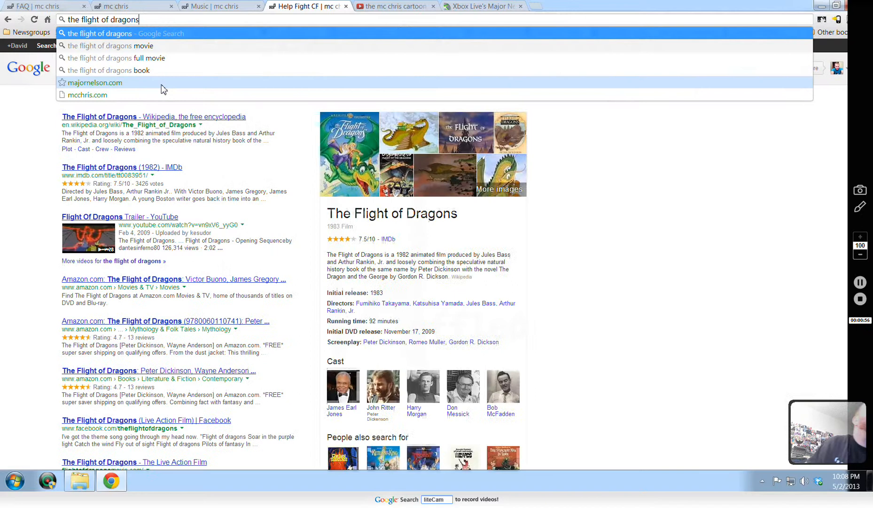
Search Google for 'the flight of dragons', then refine it with 'chris ward'
key("Return")
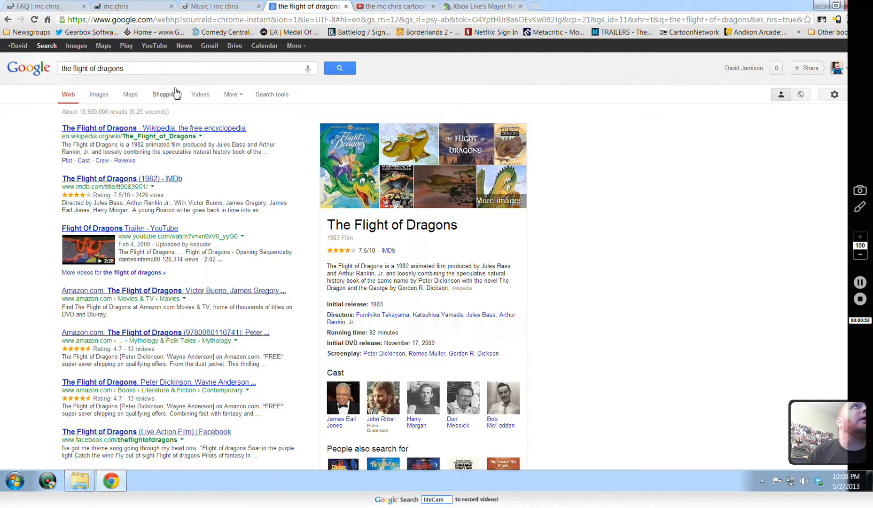
mouse_move(163, 94)
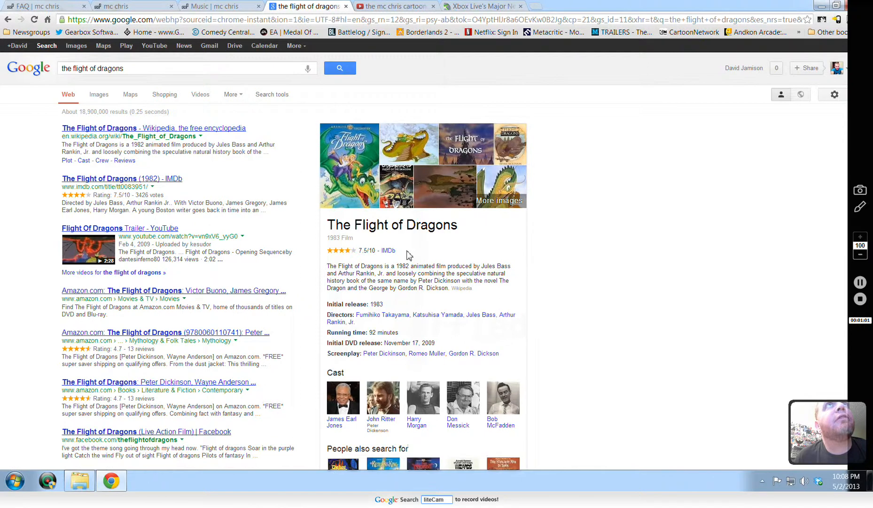
mouse_move(422, 265)
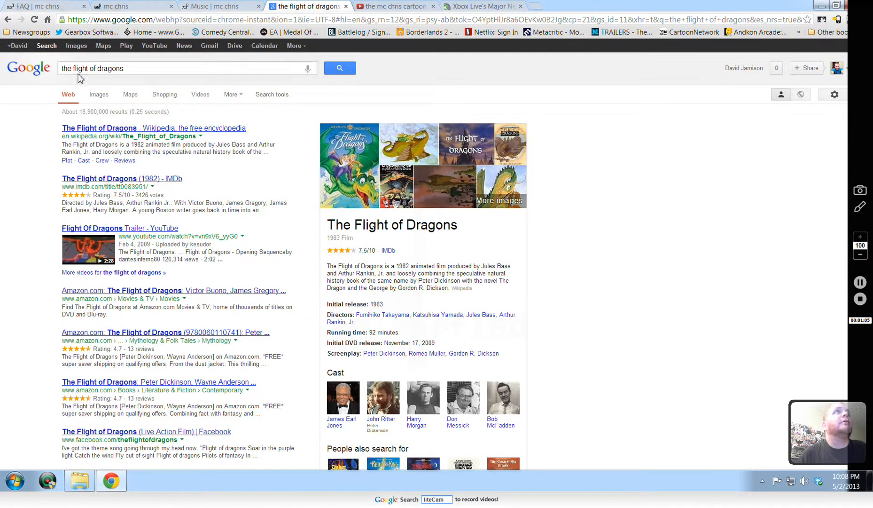
mouse_move(61, 73)
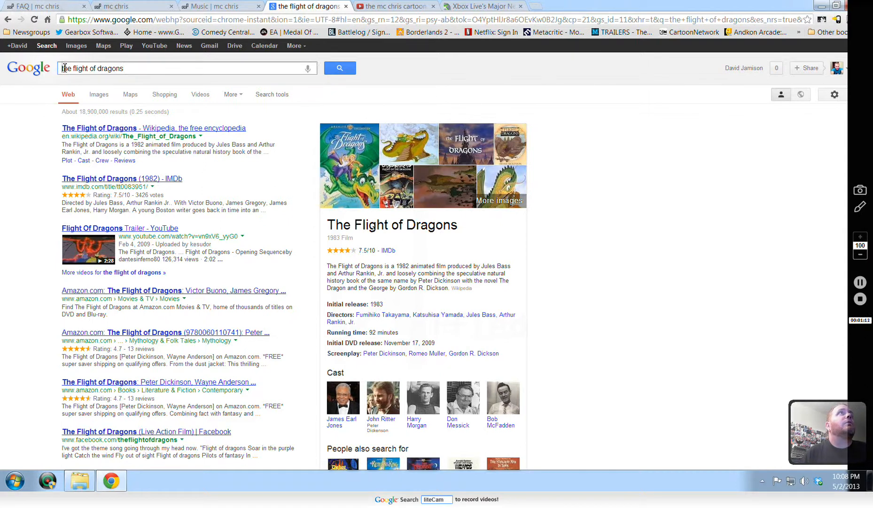
type("chris ward")
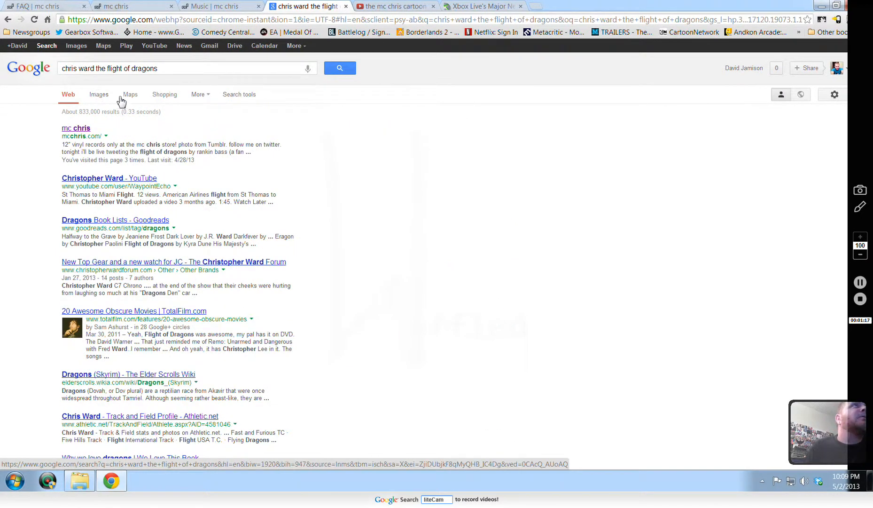
mouse_move(309, 231)
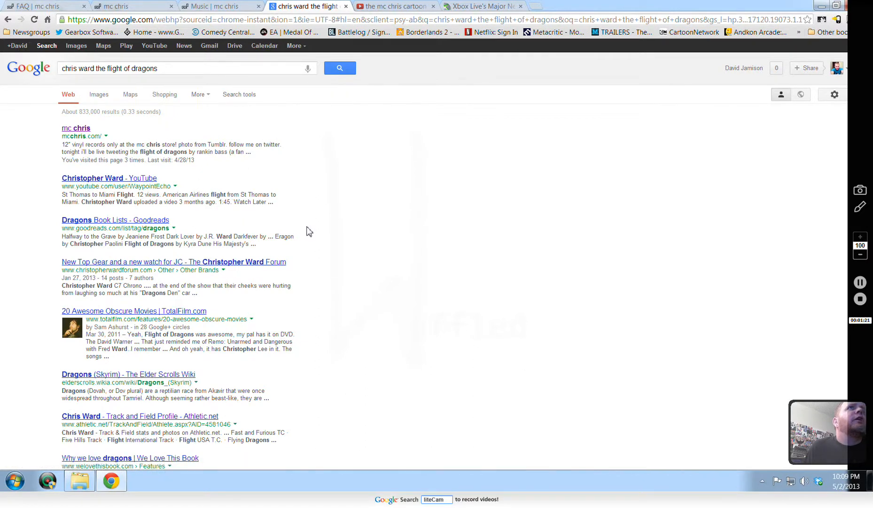
mouse_move(218, 318)
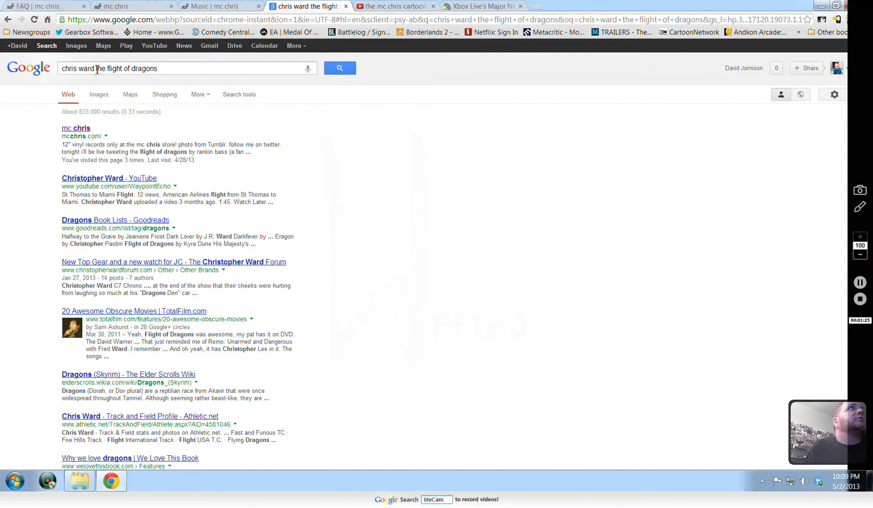
Swap 'chris ward' for 'mc chris' in the query and open the mc chris foreverrr blog
double_click(78, 68)
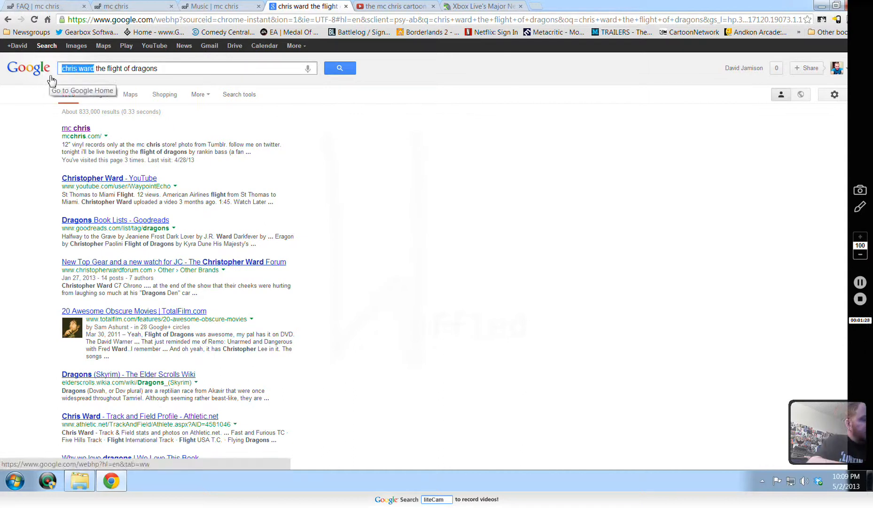
type("mc chri")
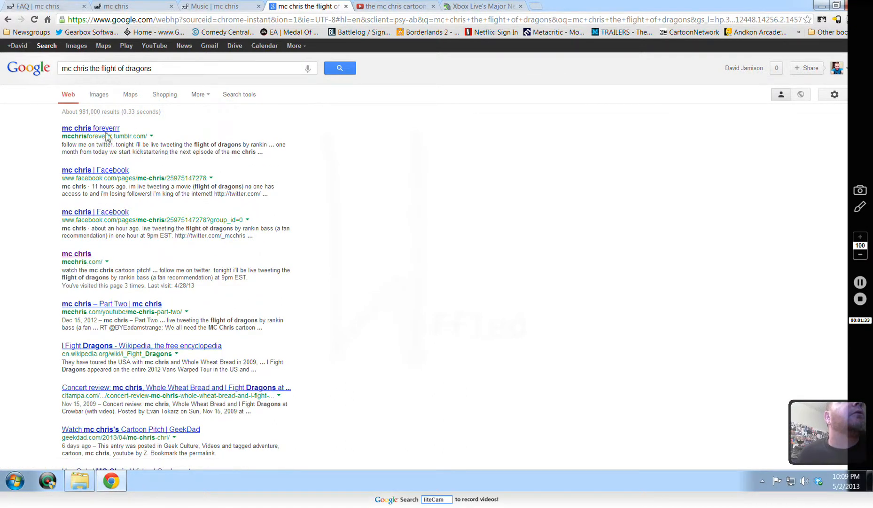
left_click(90, 127)
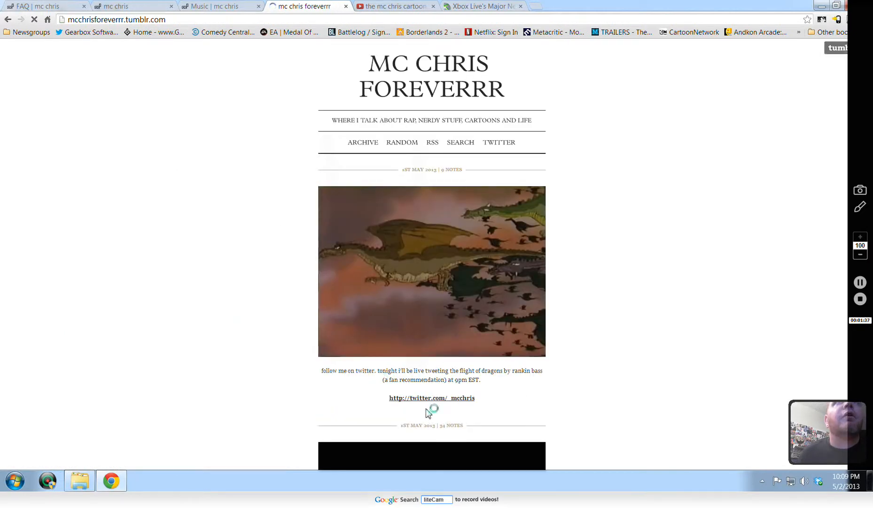
left_click(431, 398)
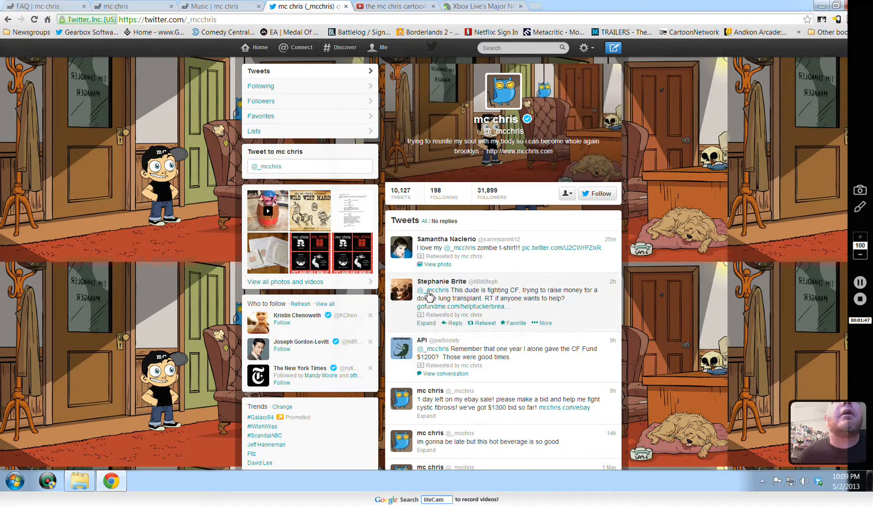
scroll("down", 3)
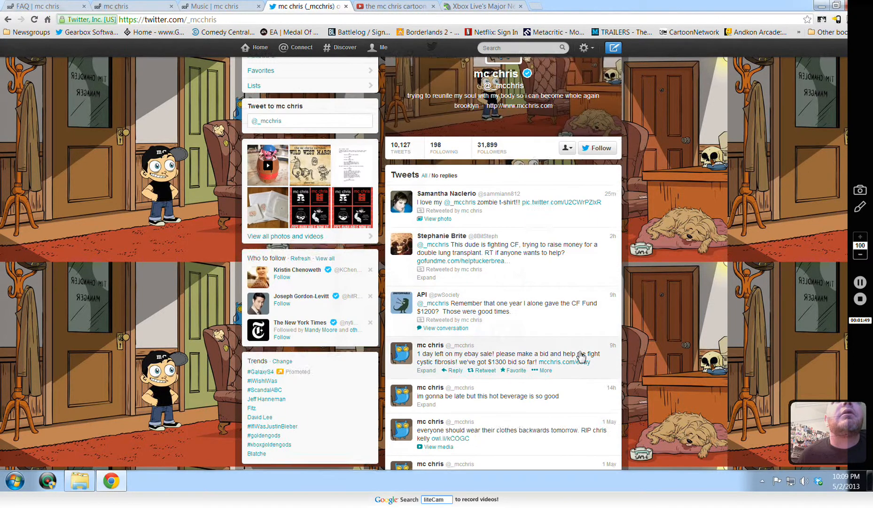
scroll("down", 3)
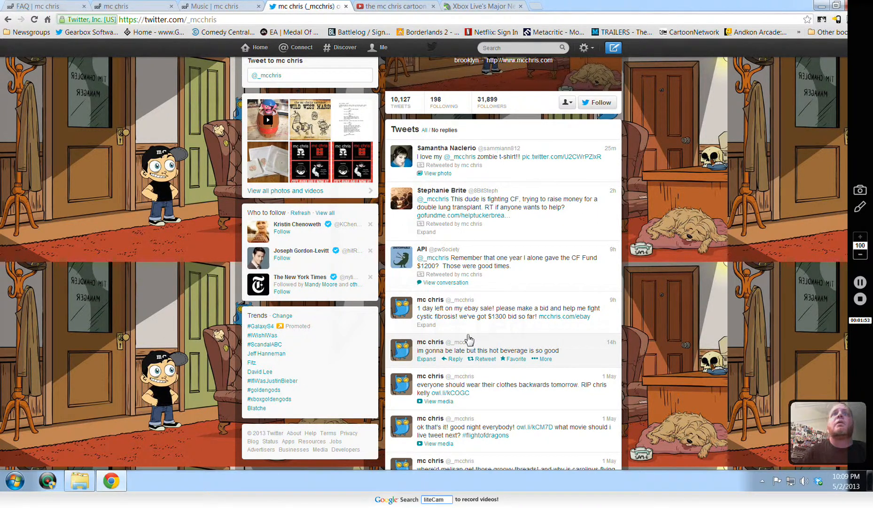
mouse_move(548, 369)
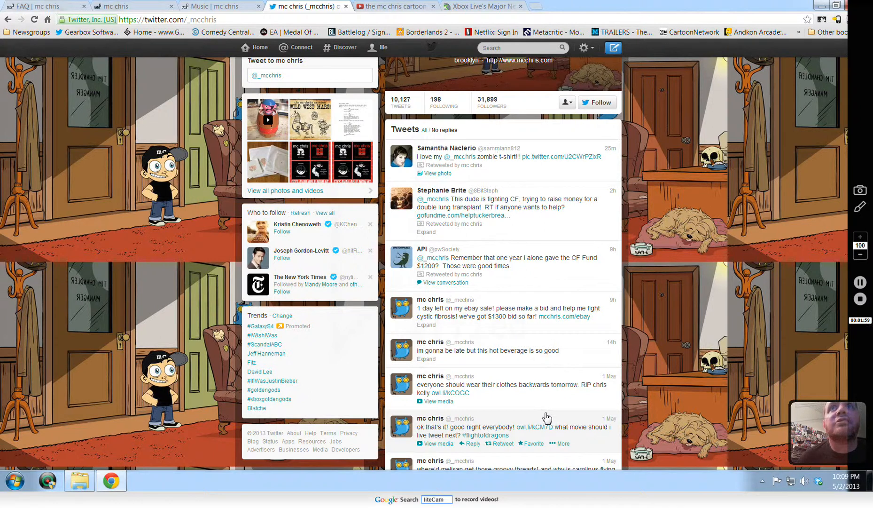
scroll("down", 3)
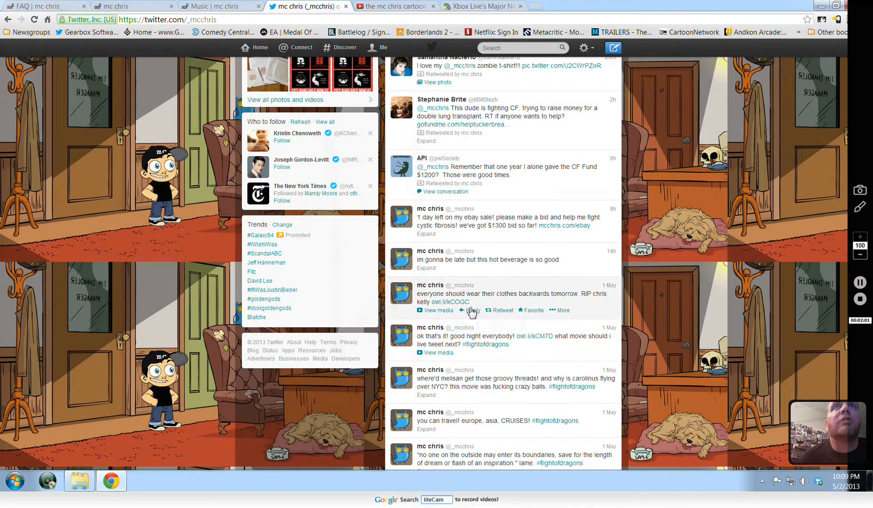
mouse_move(496, 310)
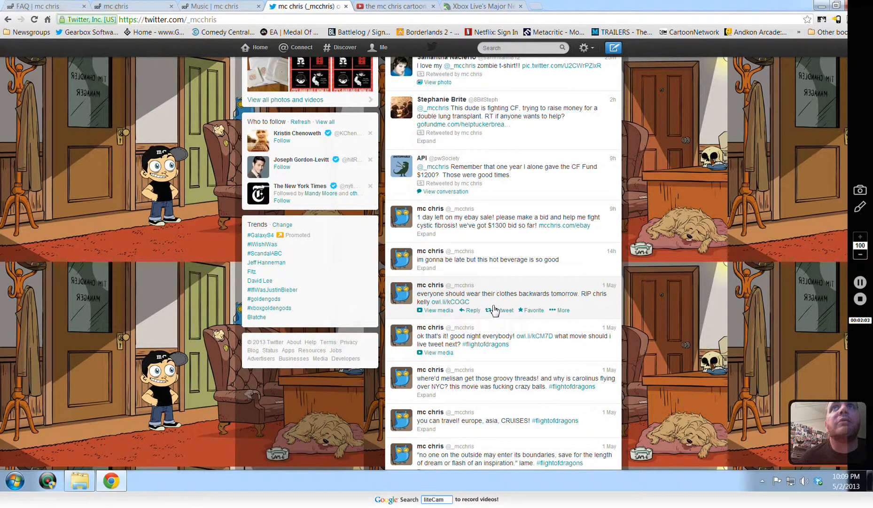
mouse_move(618, 309)
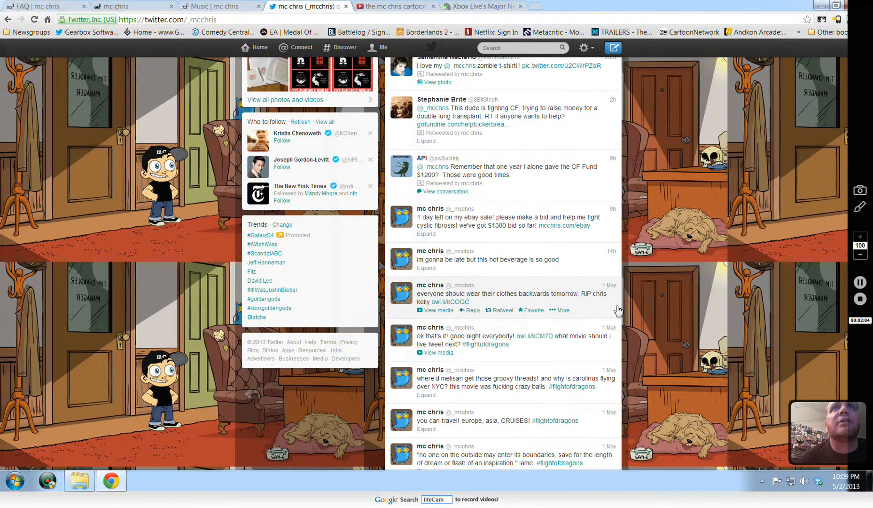
mouse_move(633, 367)
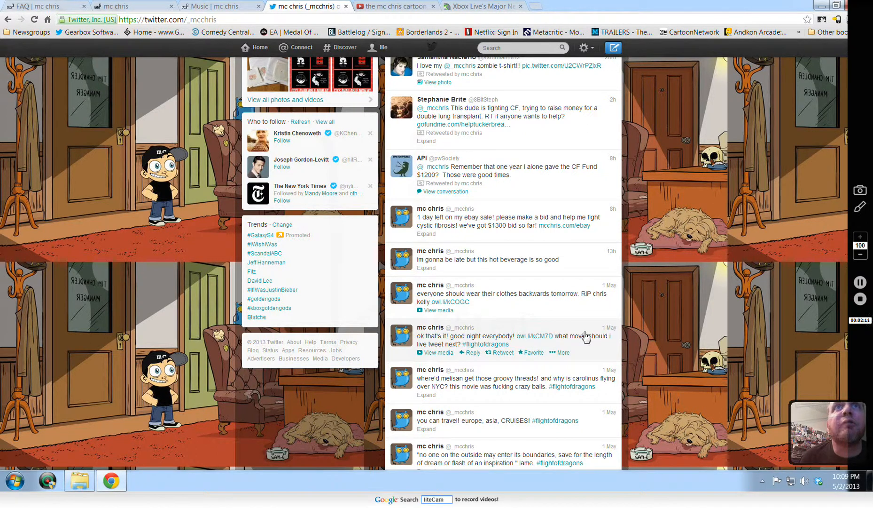
scroll("down", 3)
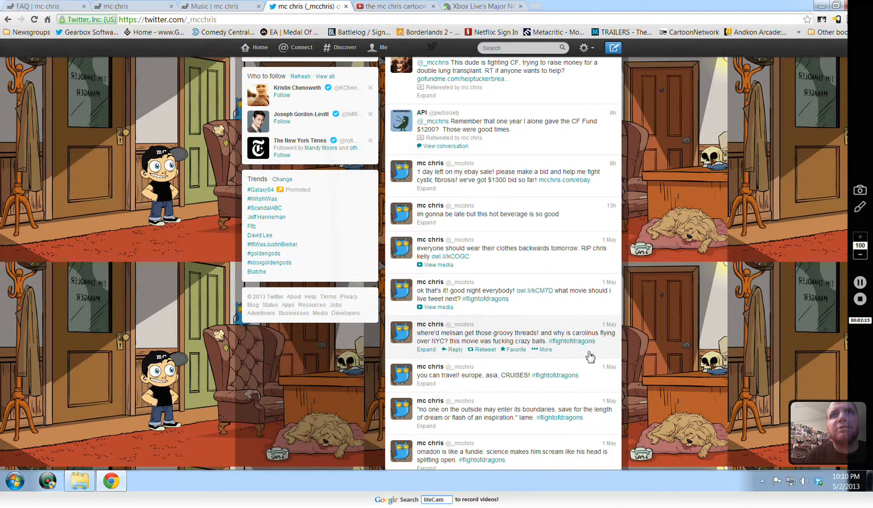
scroll("down", 3)
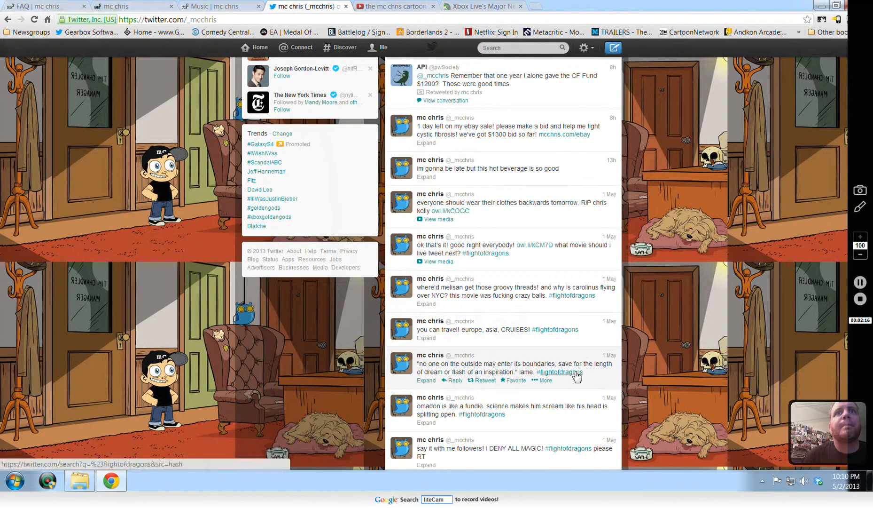
scroll("up", 3)
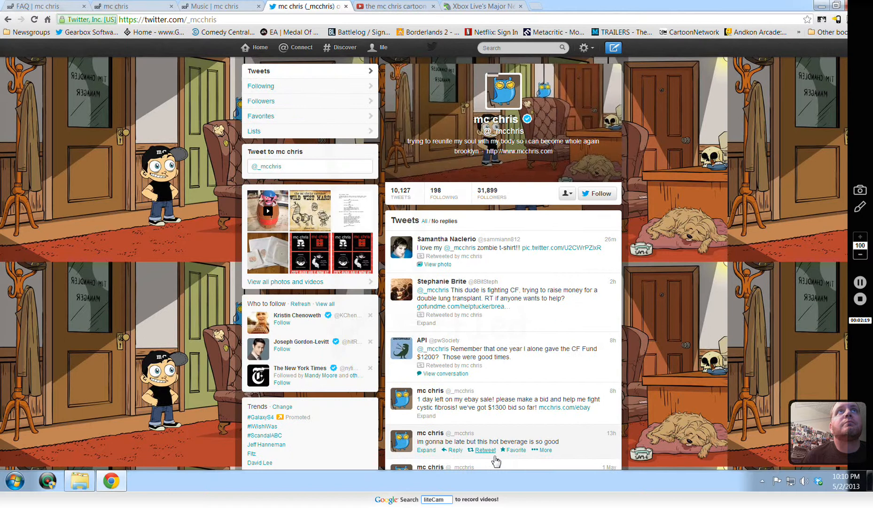
scroll("down", 3)
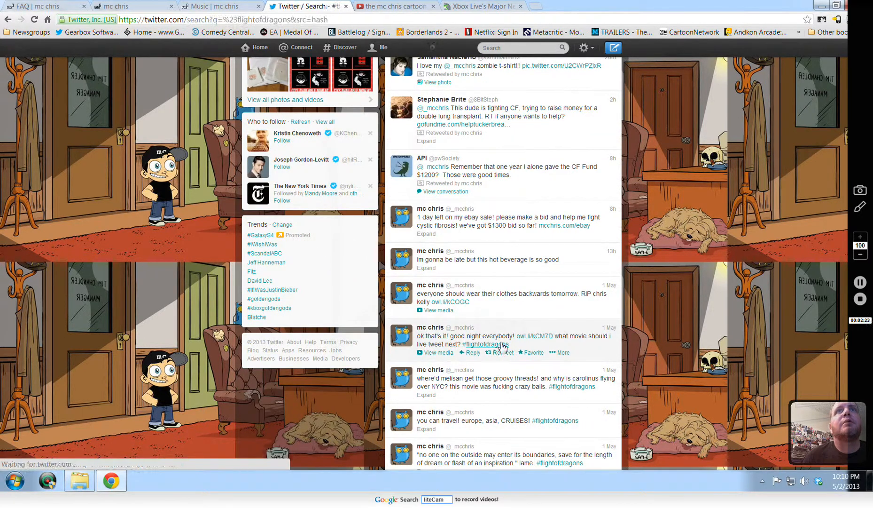
Open the Twitter search results for tweets tagged #flightofdragons
left_click(483, 344)
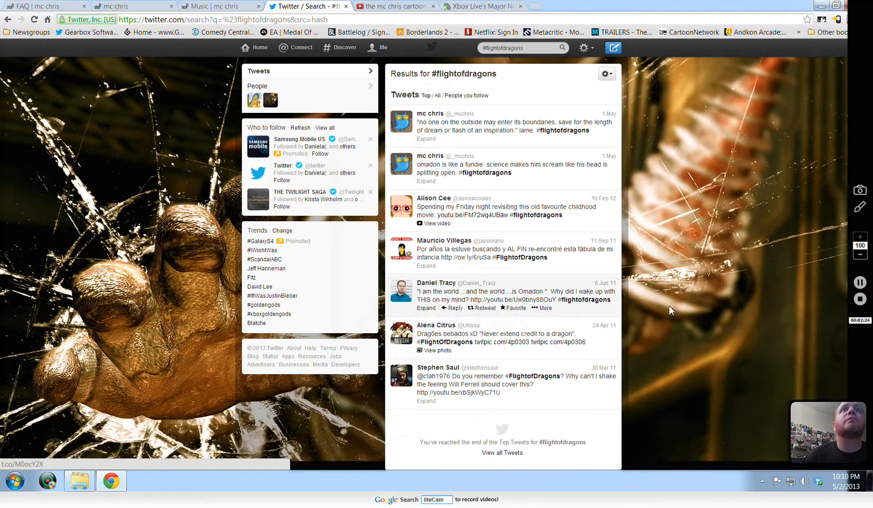
mouse_move(685, 296)
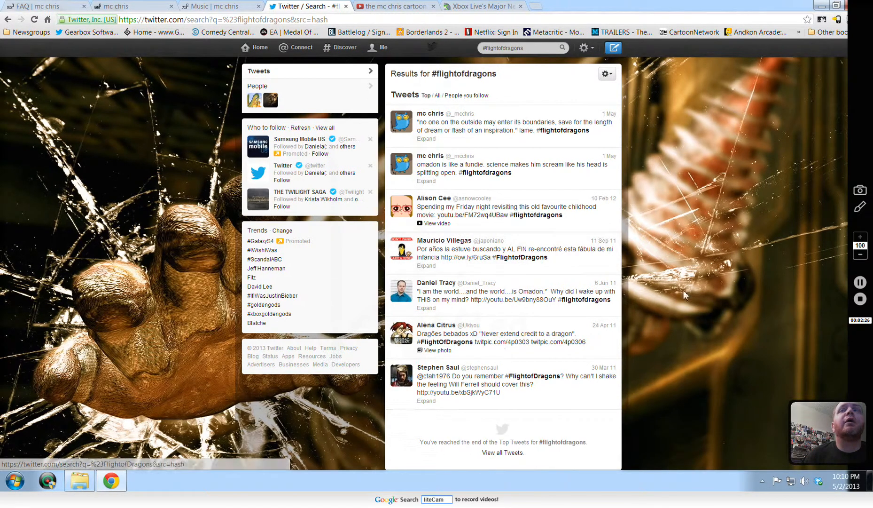
mouse_move(563, 412)
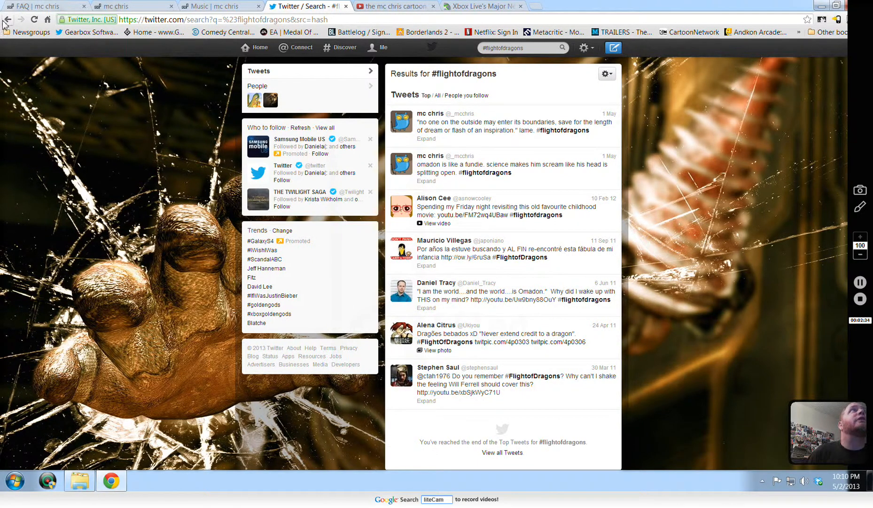
Go back through Twitter and Tumblr to the Google results for 'the flight of dragons'
left_click(8, 19)
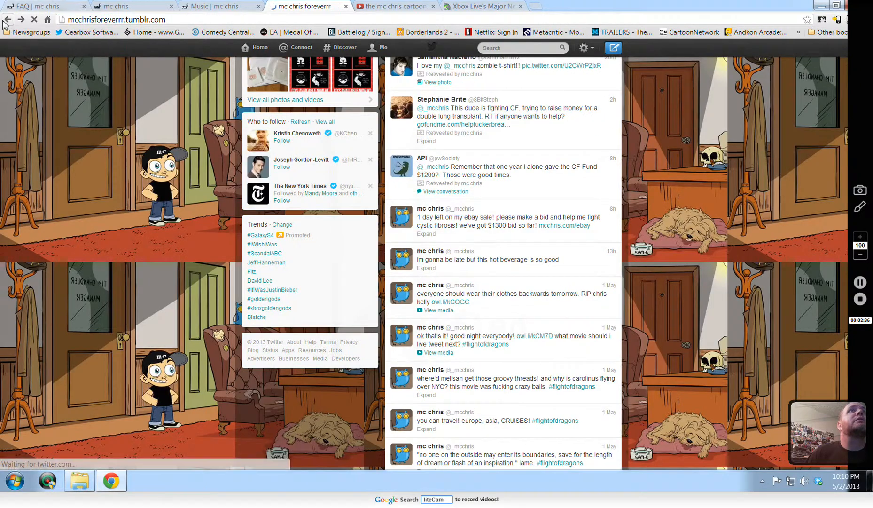
left_click(7, 18)
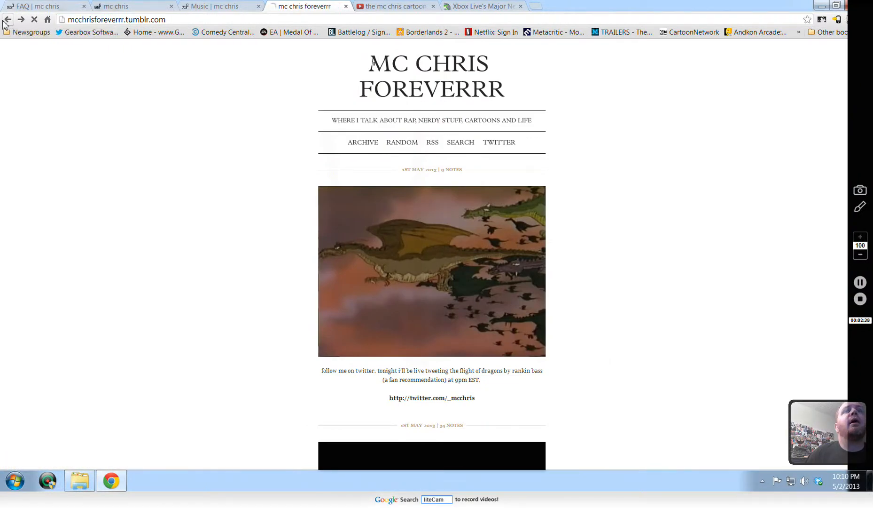
left_click(8, 20)
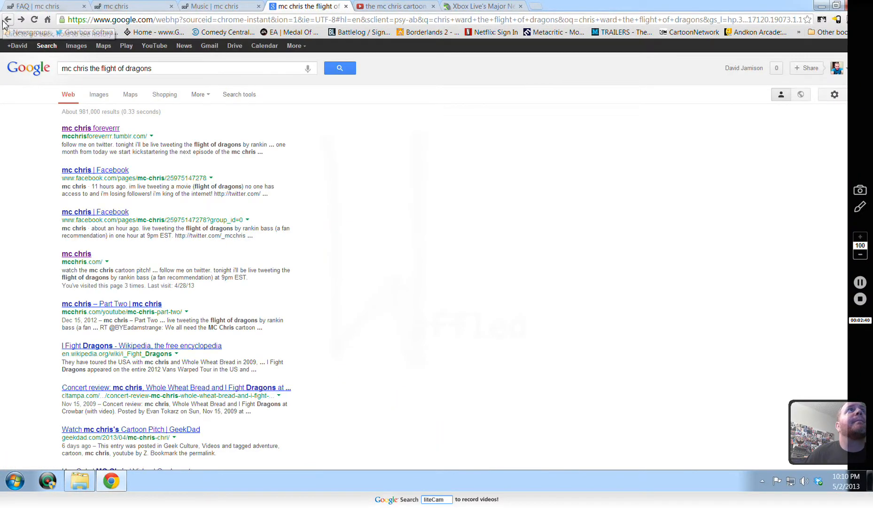
left_click(8, 20)
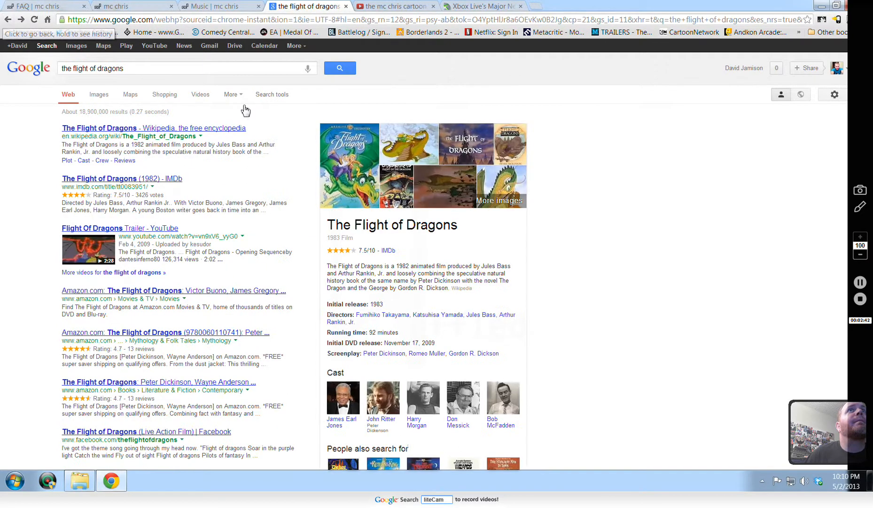
mouse_move(350, 162)
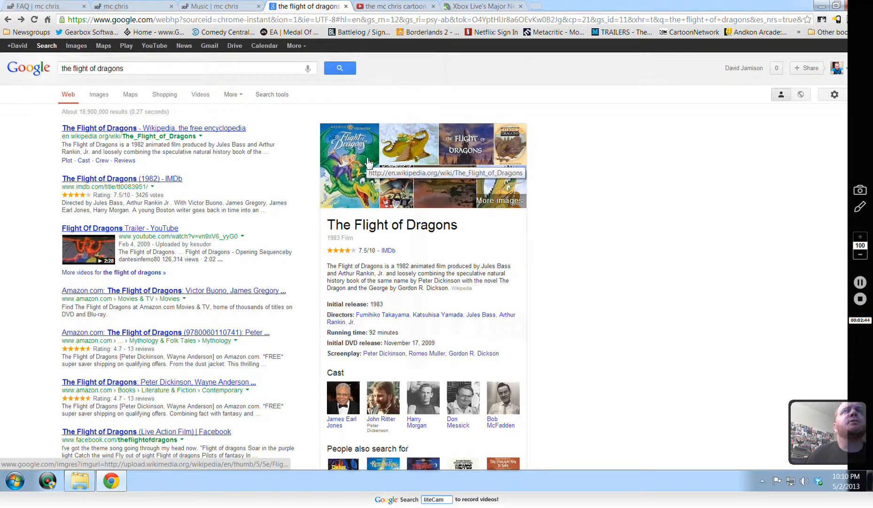
mouse_move(349, 162)
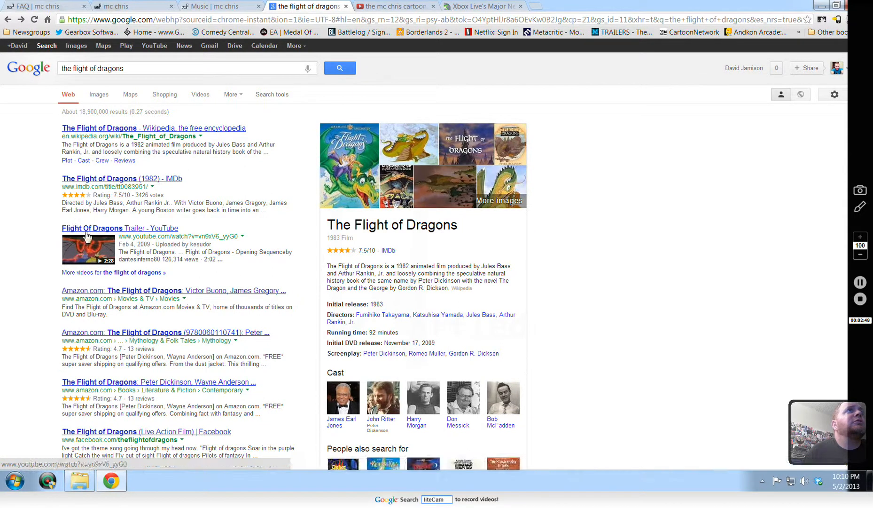
Open the Flight Of Dragons Trailer result on YouTube and let it play
left_click(120, 227)
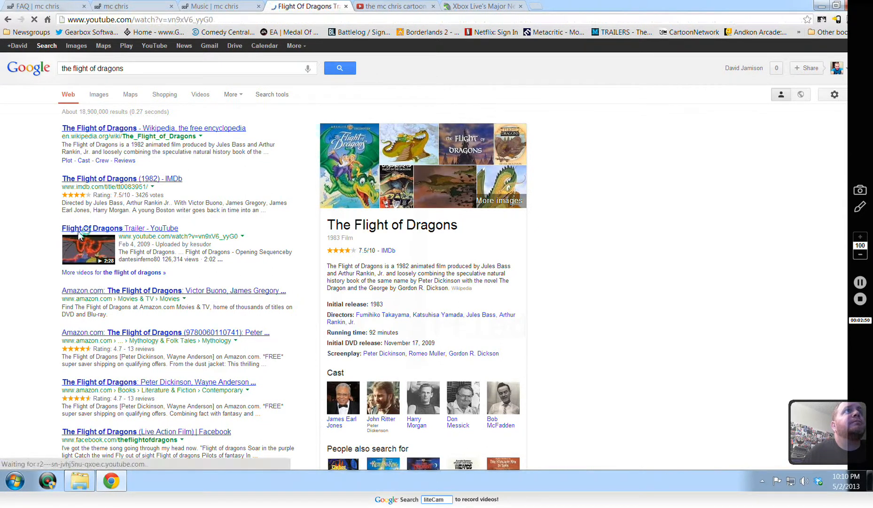
left_click(120, 227)
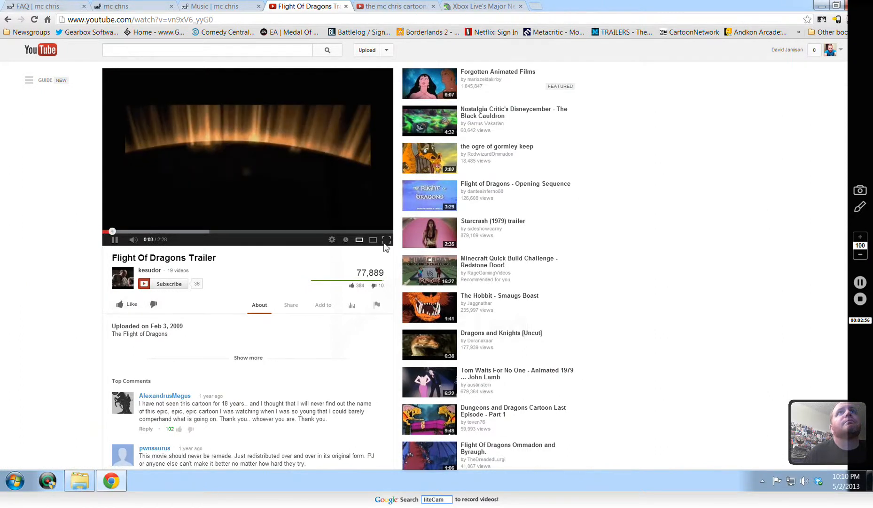
left_click(387, 240)
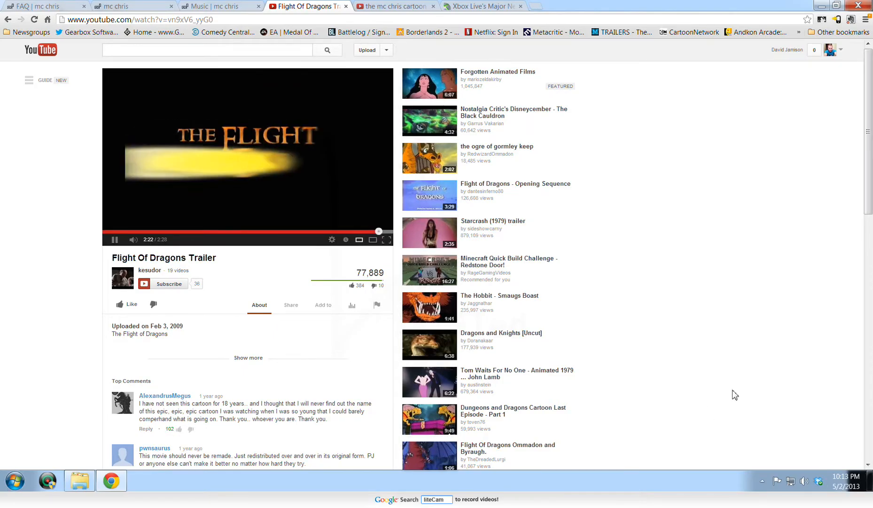
Let the Flight Of Dragons trailer play through to its closing title card
left_click(114, 239)
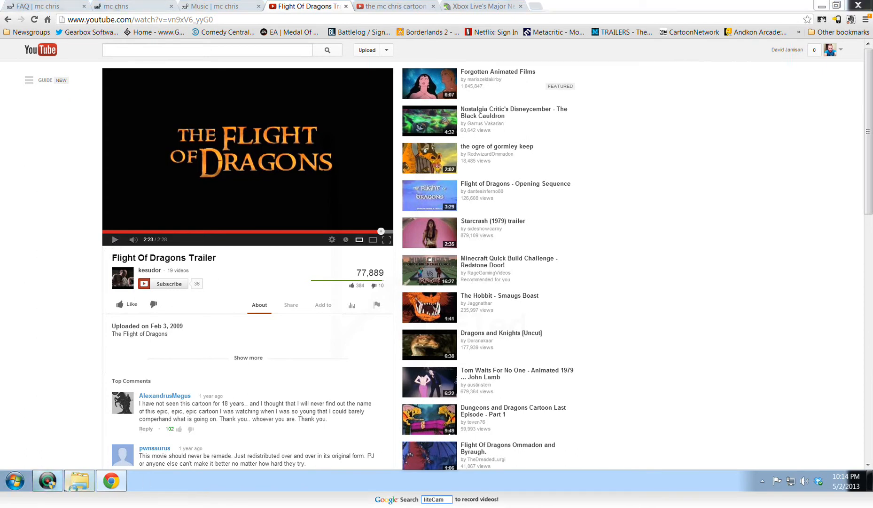
mouse_move(195, 111)
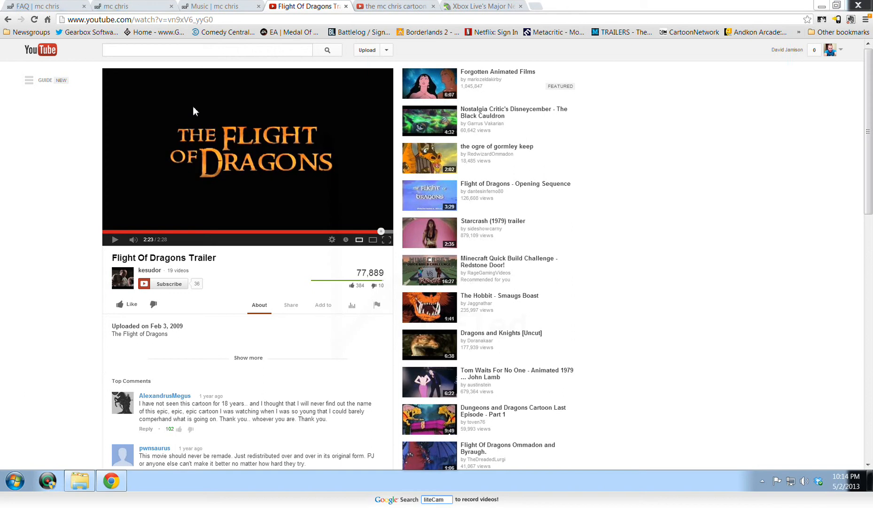
mouse_move(824, 10)
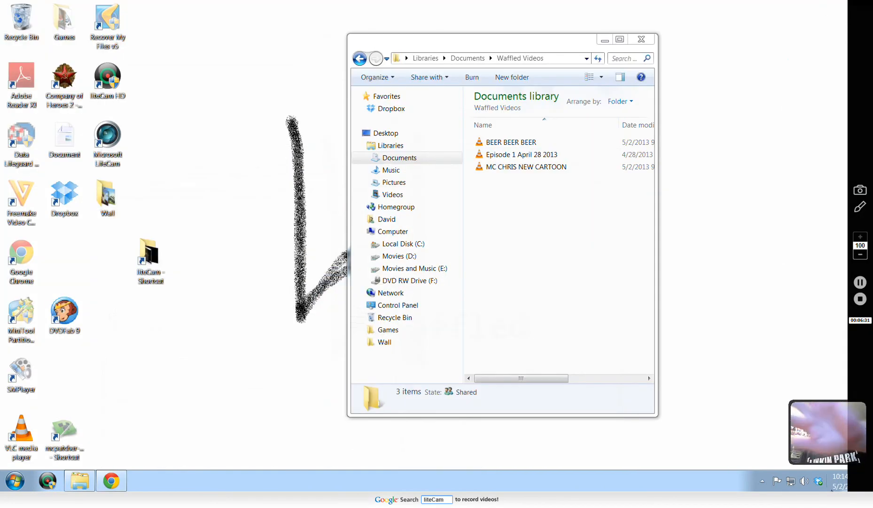
mouse_move(798, 480)
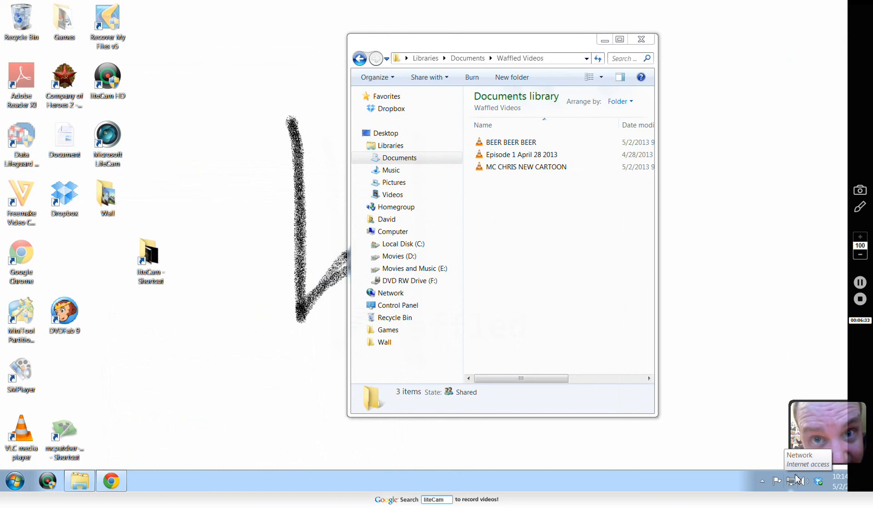